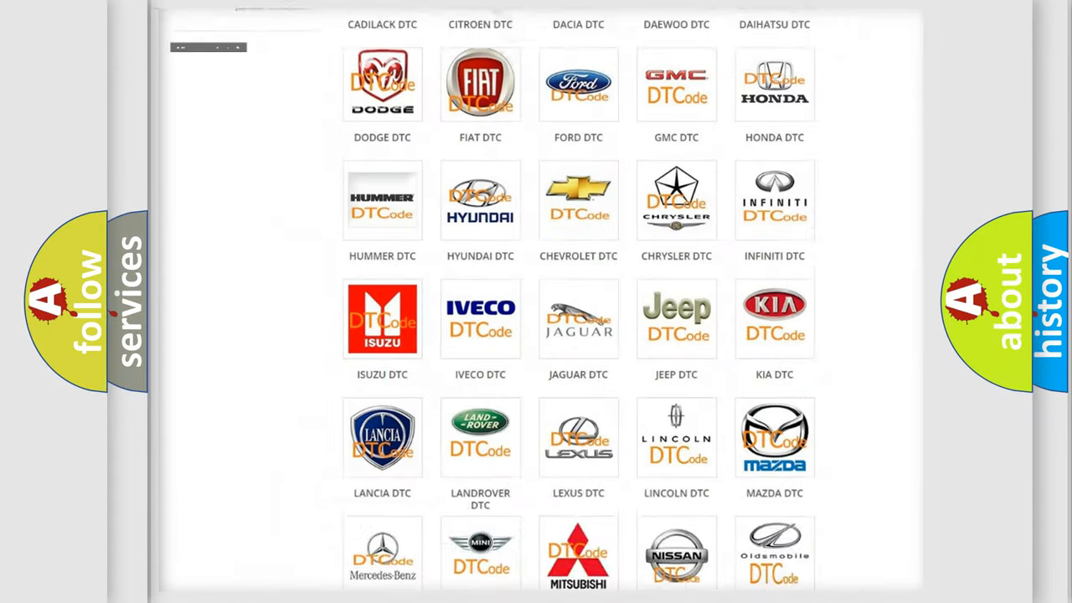
Scroll through the Alfa Romeo DTC page's list of B and C fault code subcategories
{"action": "scroll", "scroll_direction": "up", "scroll_amount": 3}
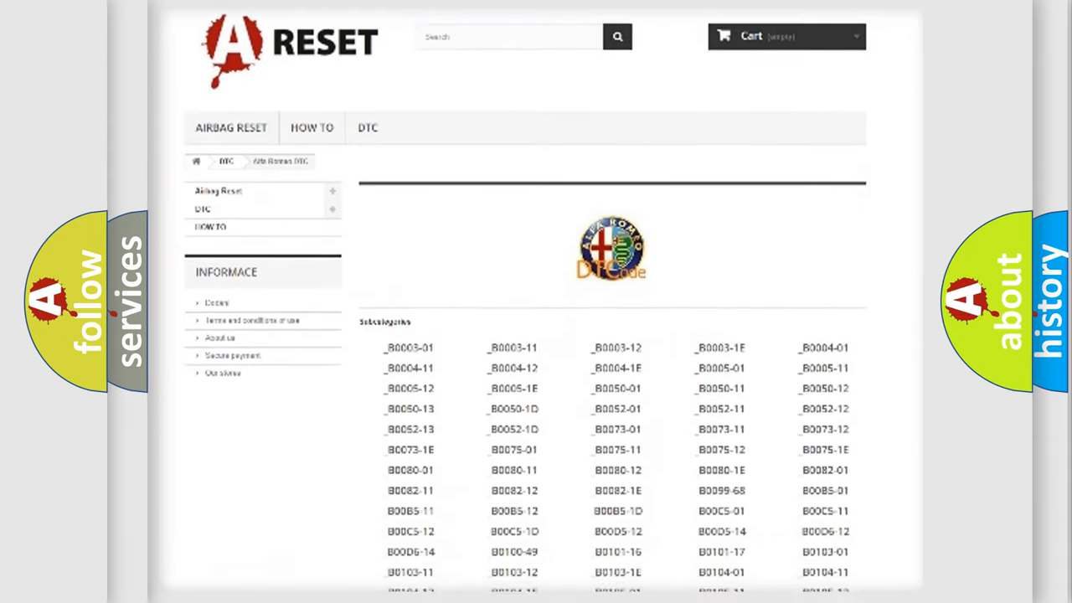
{"action": "scroll", "scroll_direction": "down", "scroll_amount": 3}
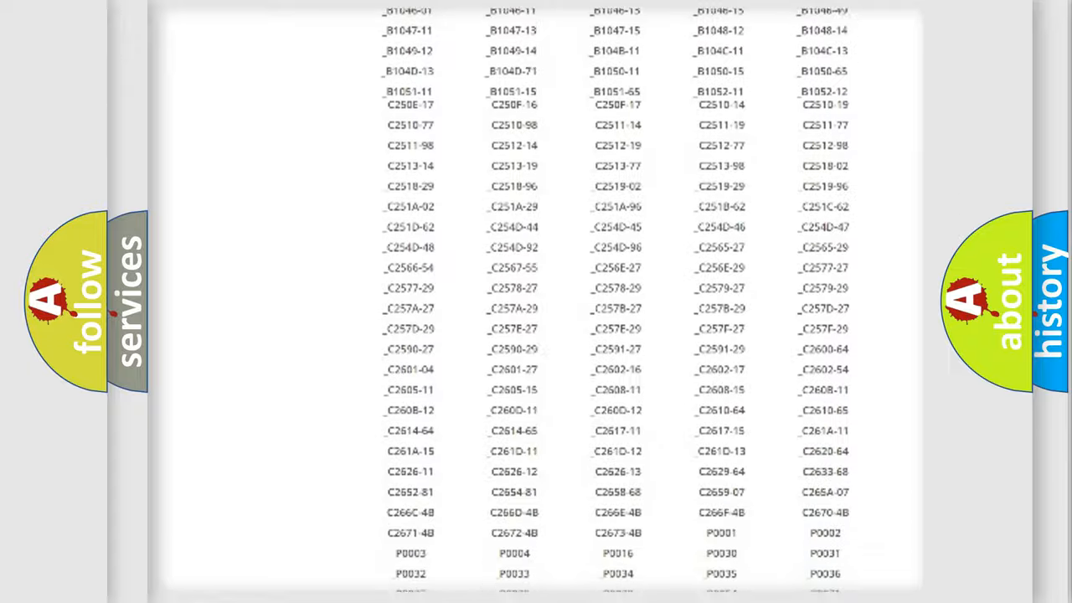
{"action": "scroll", "scroll_direction": "up", "scroll_amount": 3}
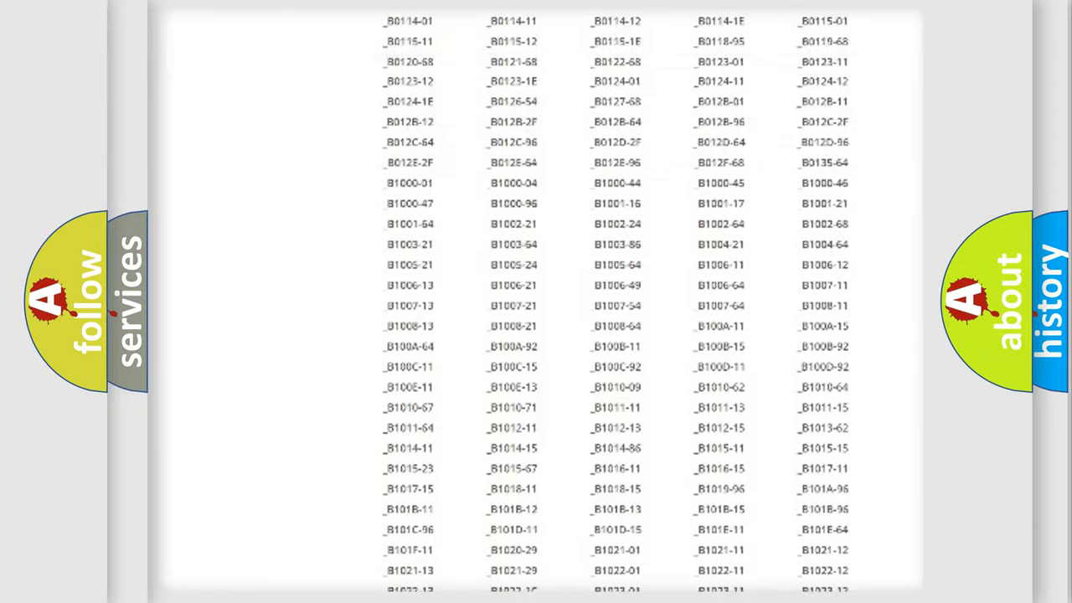
{"action": "scroll", "scroll_direction": "up", "scroll_amount": 3}
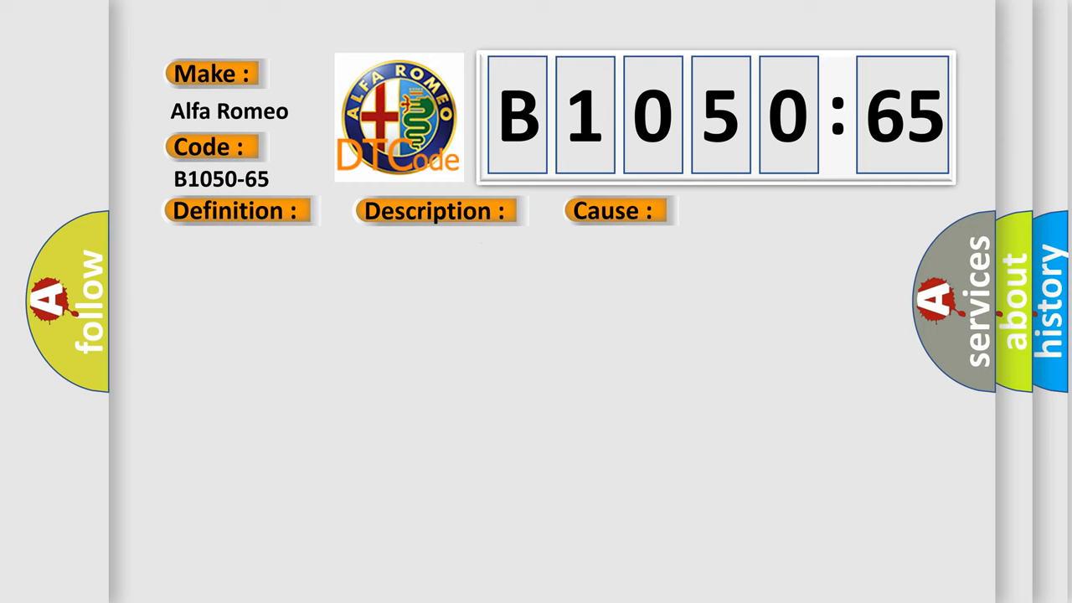
Reveal the B1050-65 definition: Signal Has Too Few Transitions / Events, with its description
{"action": "left_click", "coordinate": [235, 210]}
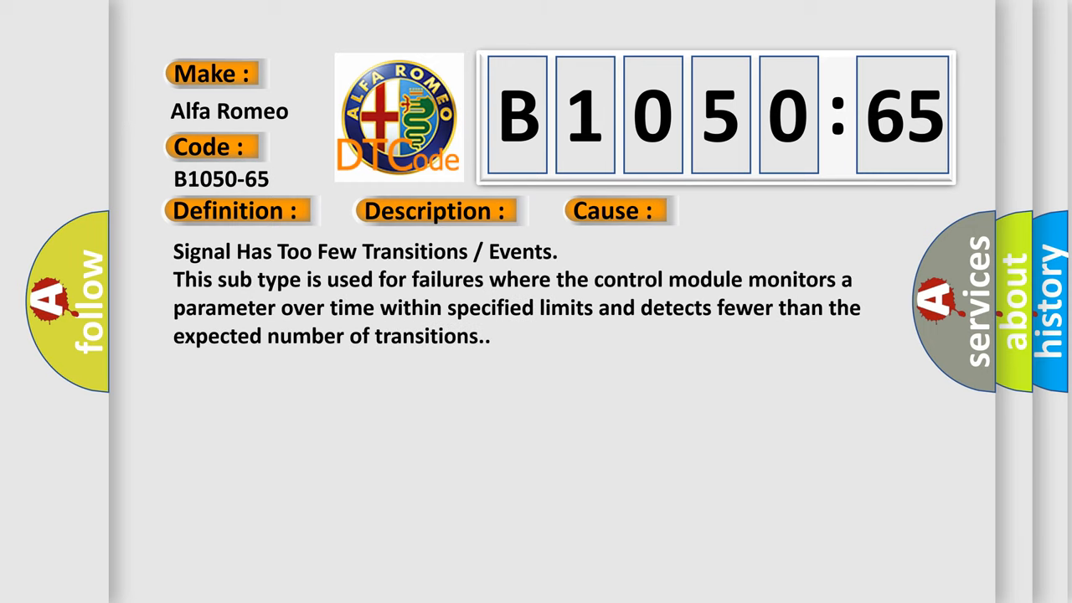